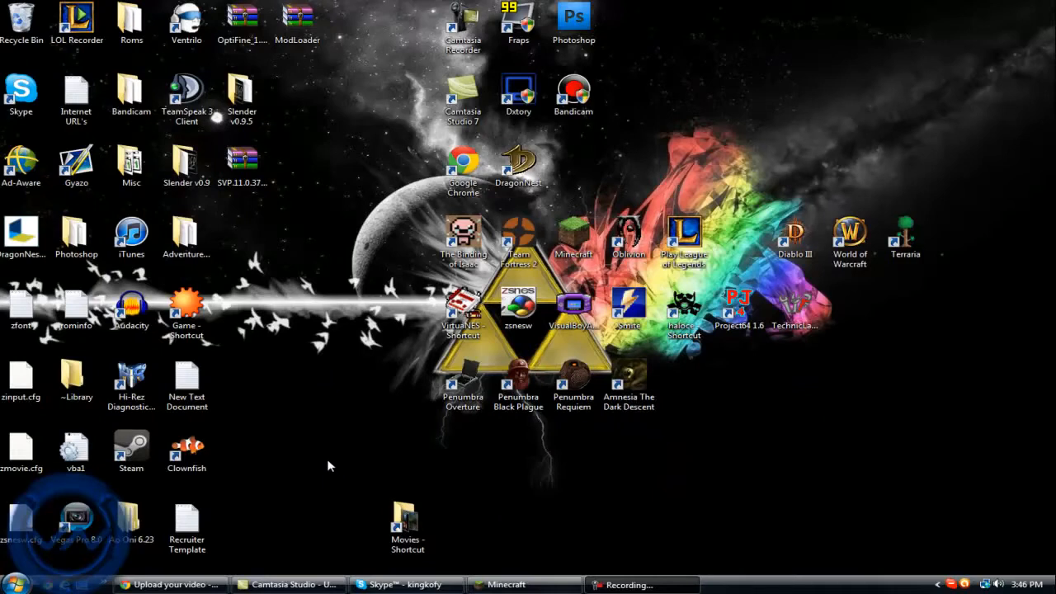
mouse_move(318, 463)
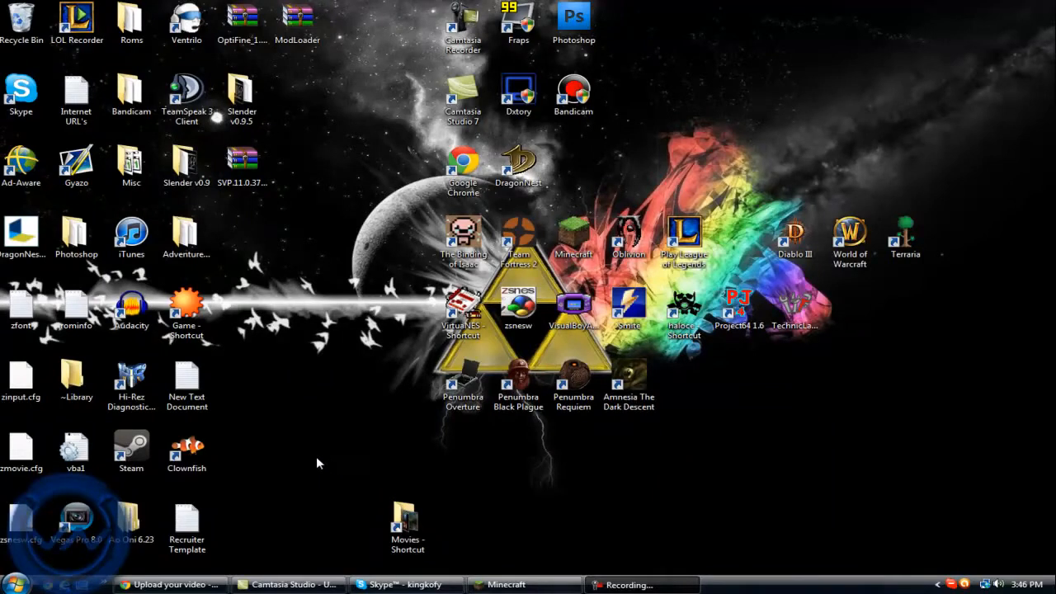
mouse_move(171, 584)
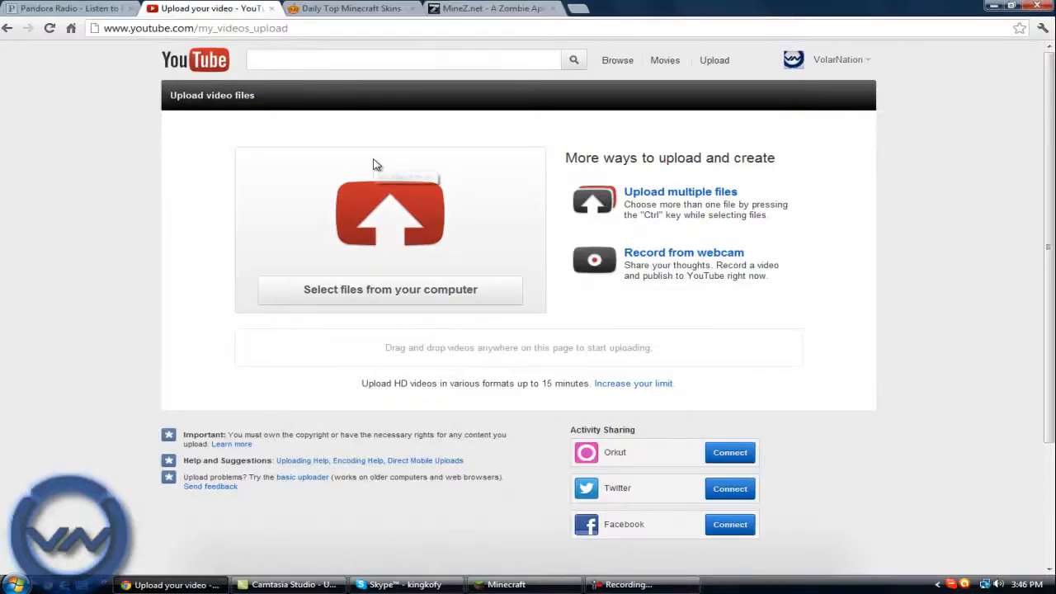
mouse_move(376, 164)
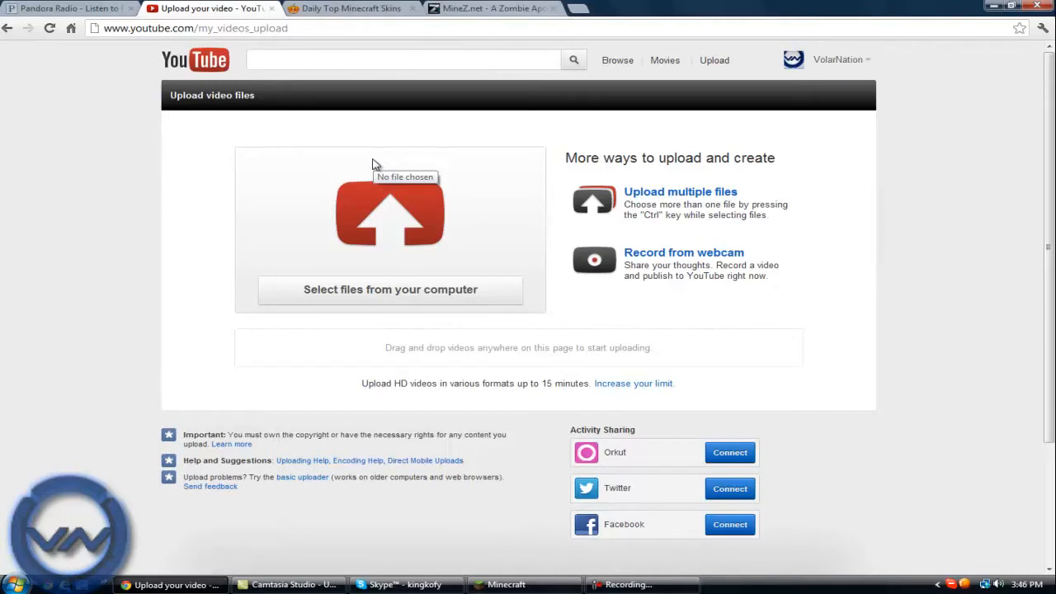
mouse_move(61, 235)
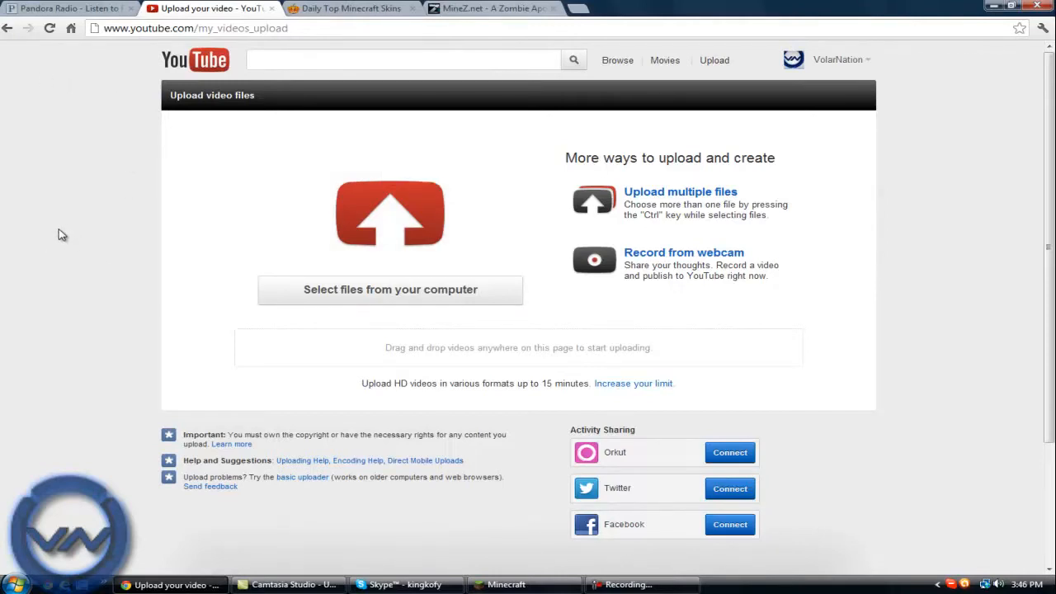
mouse_move(151, 209)
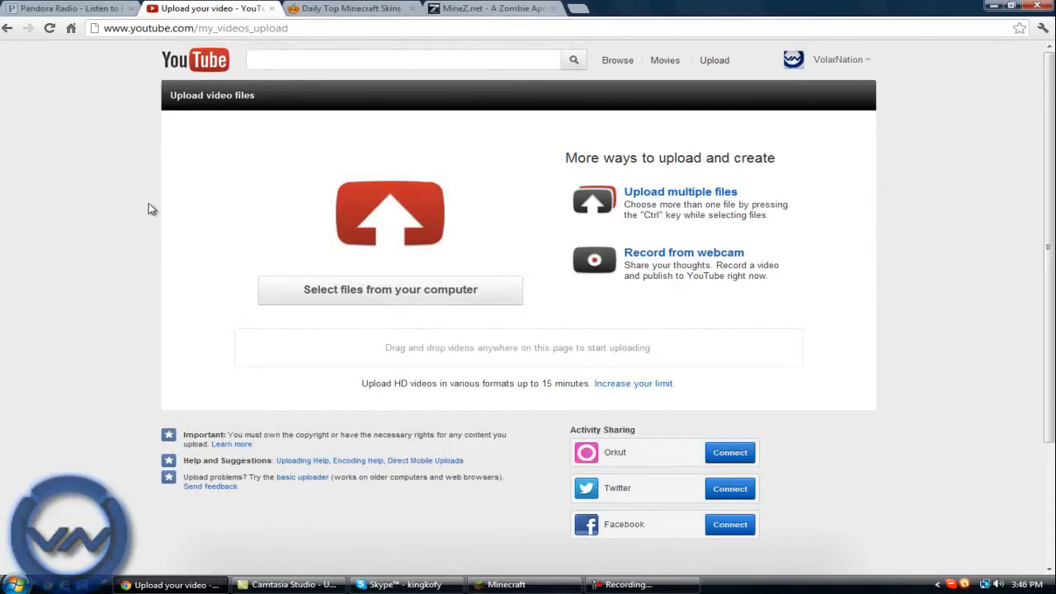
mouse_move(118, 195)
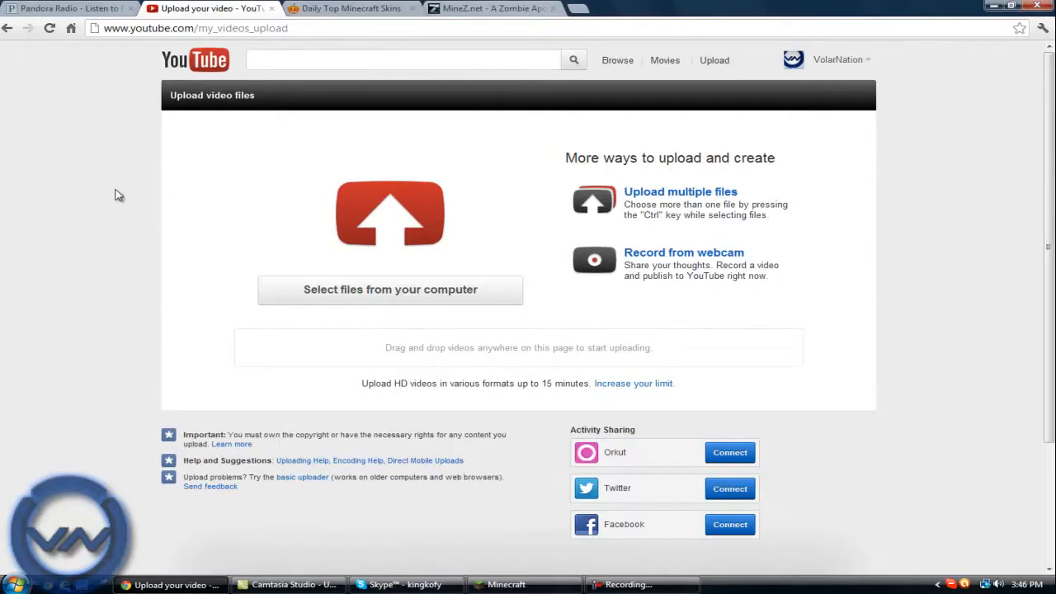
mouse_move(82, 165)
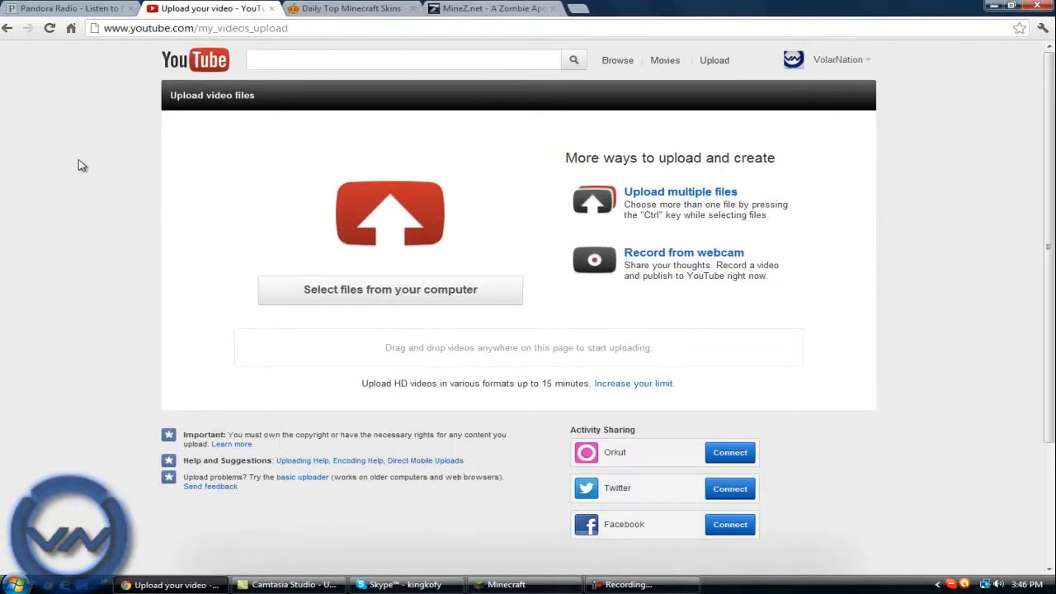
mouse_move(11, 134)
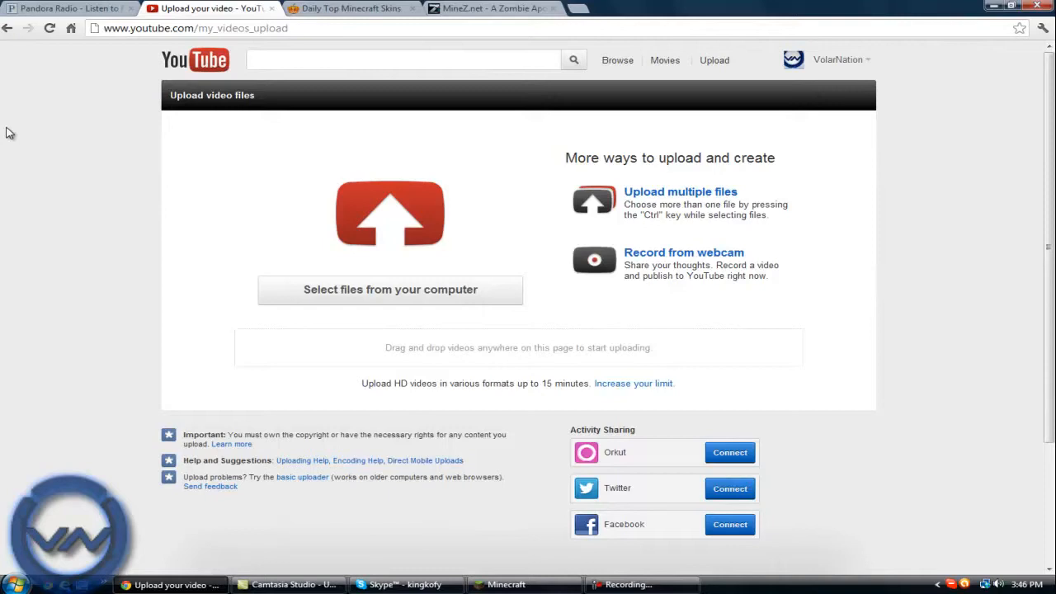
mouse_move(72, 276)
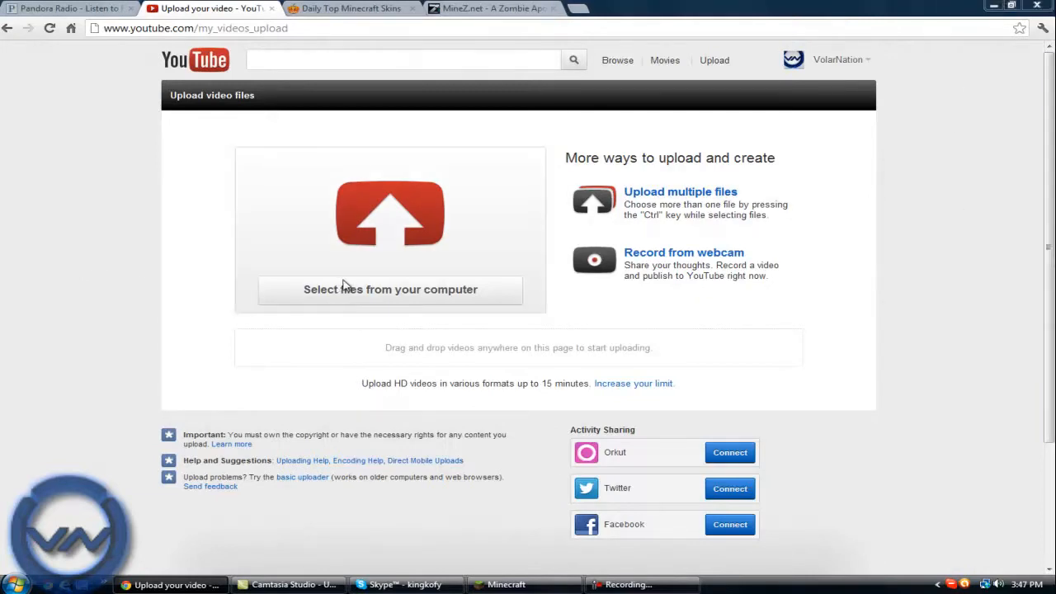
Step: Upload the javaw .avi recording from the Bandicam folder in Documents
click(391, 289)
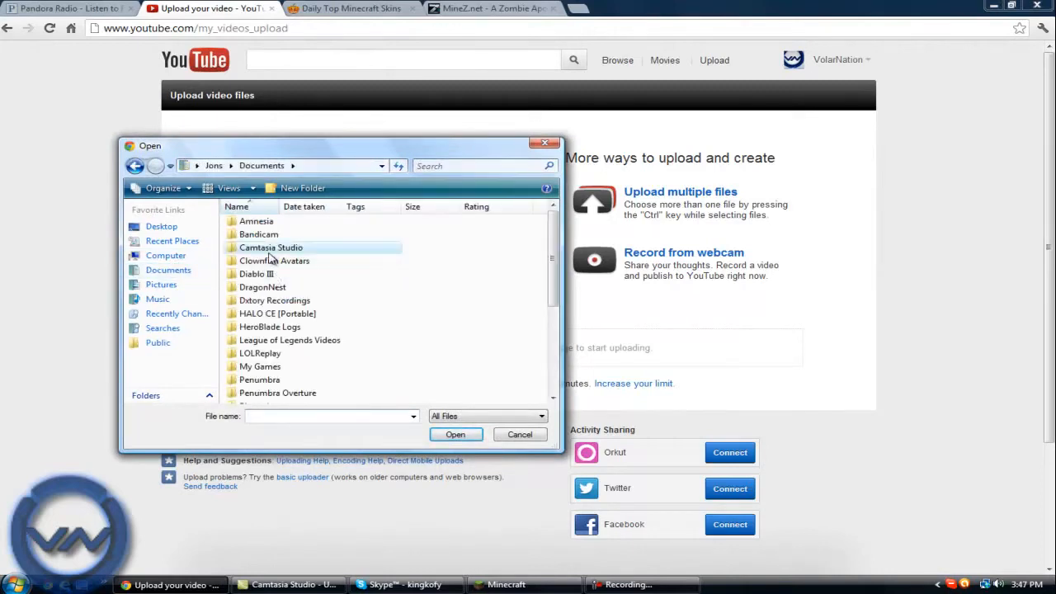
double_click(258, 234)
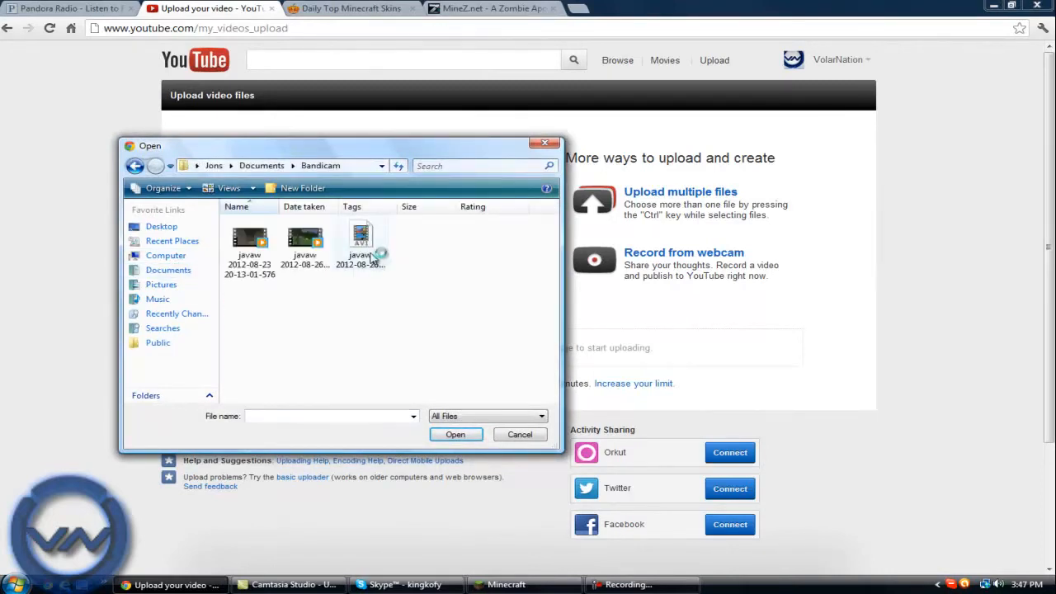
click(519, 434)
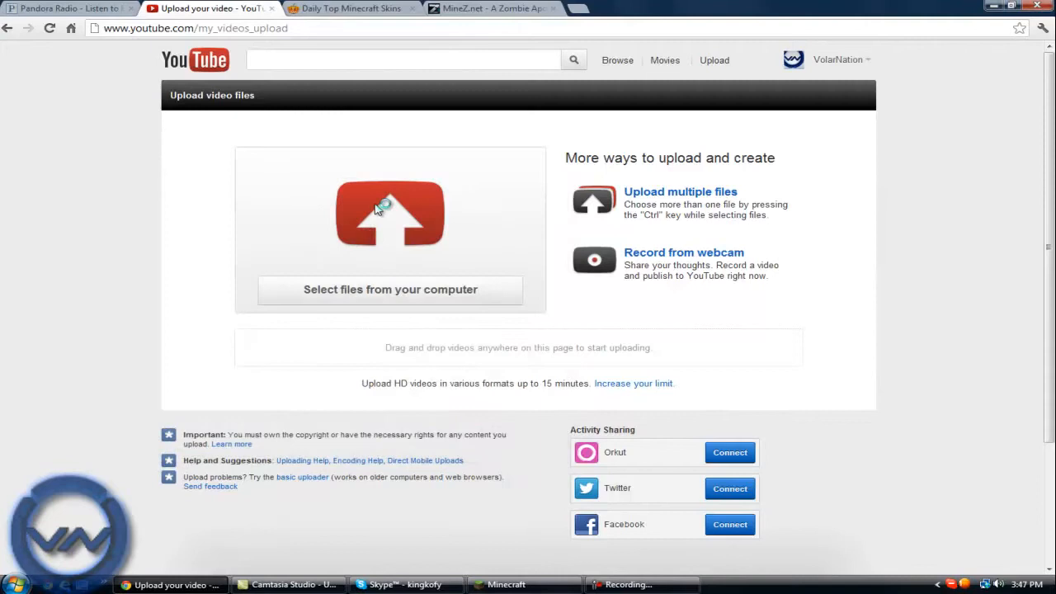
click(389, 290)
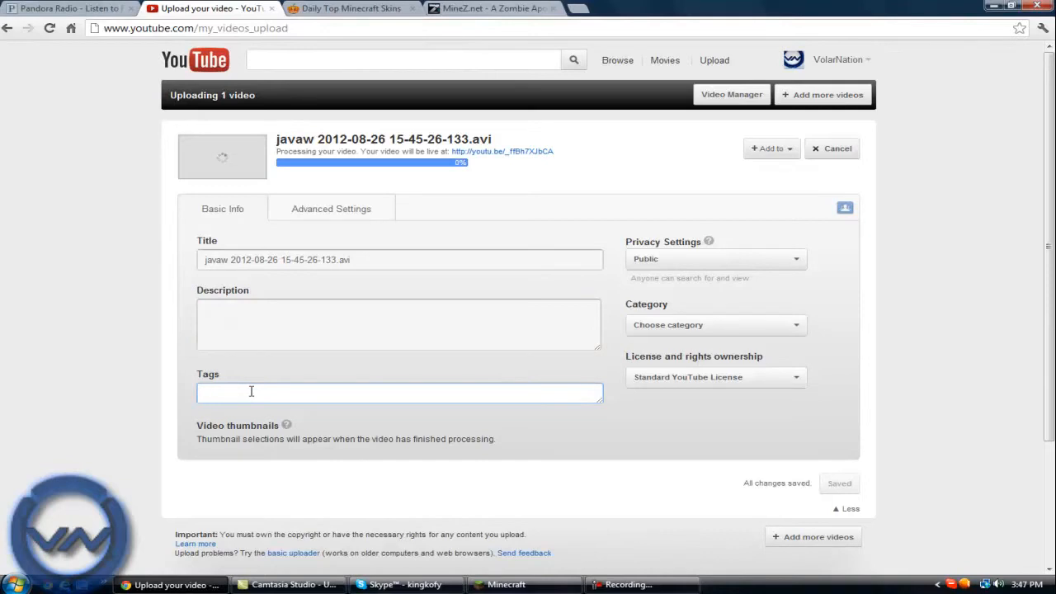
mouse_move(509, 281)
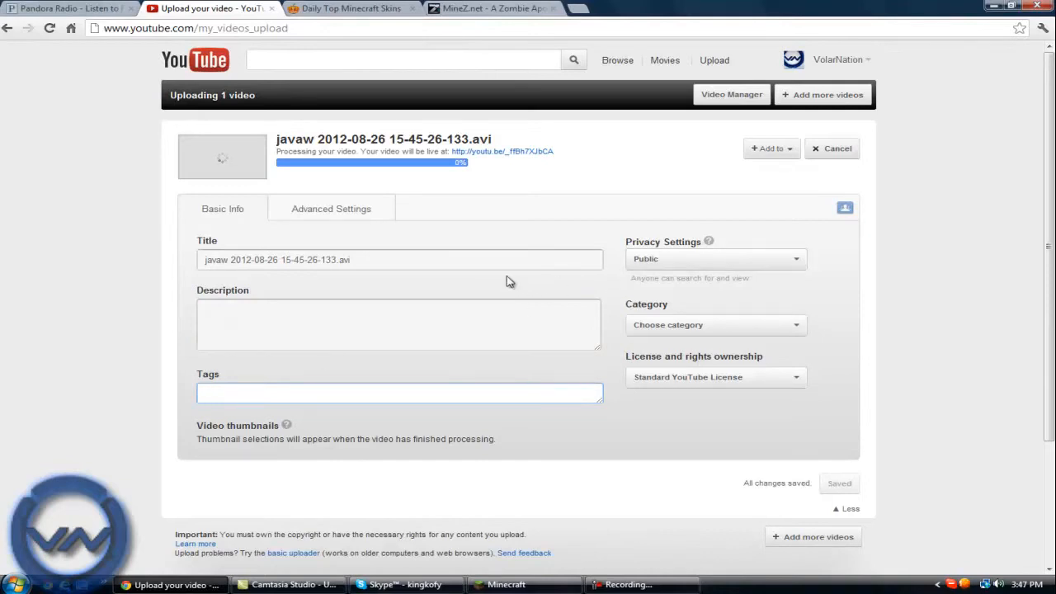
mouse_move(680, 273)
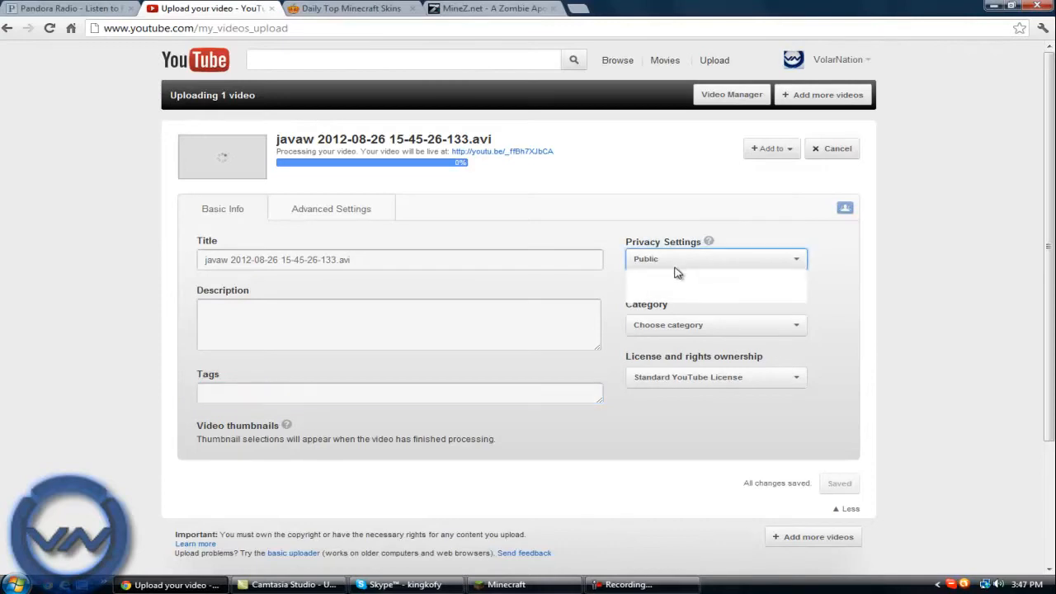
Step: Set the video's privacy to Unlisted, save, and copy its youtu.be link
click(715, 258)
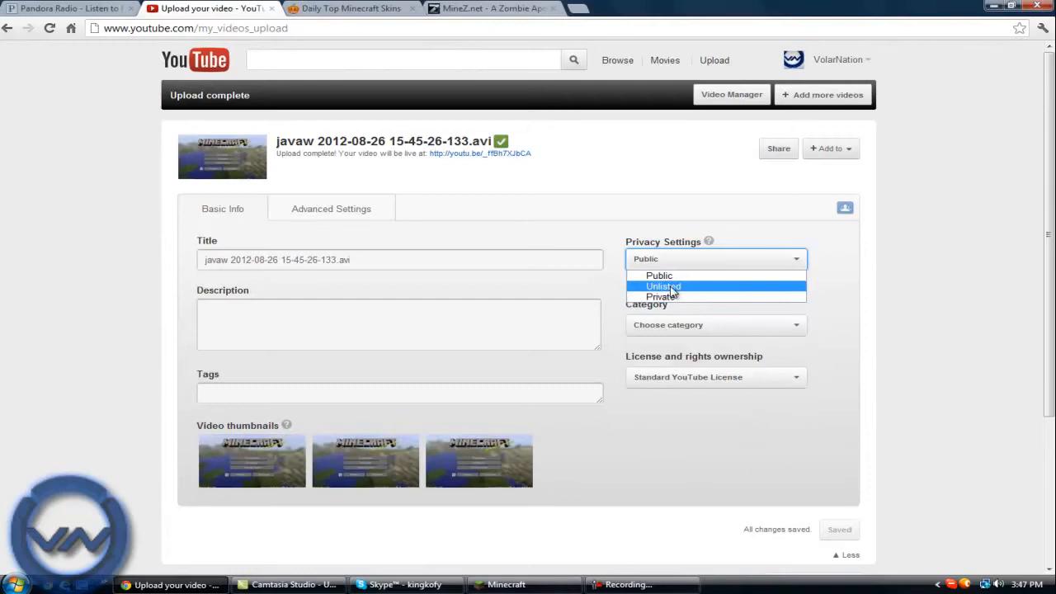
click(663, 286)
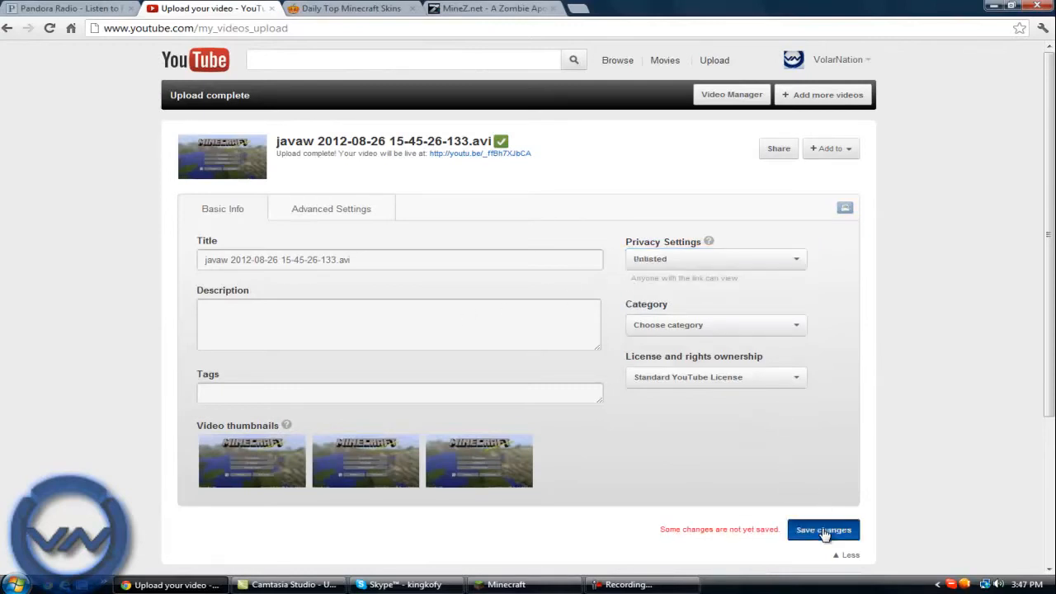
click(823, 530)
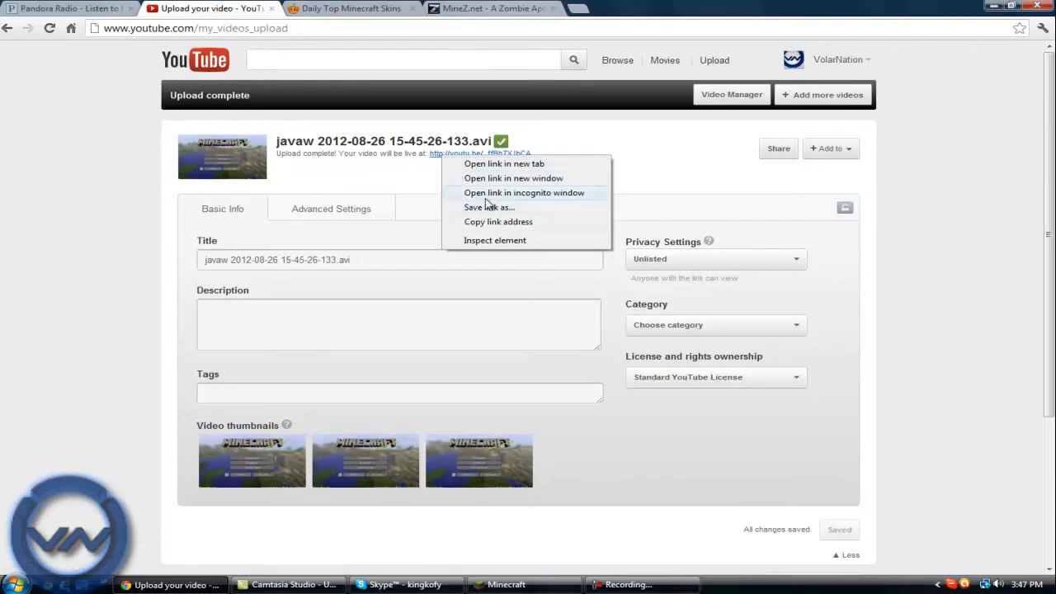
mouse_move(509, 227)
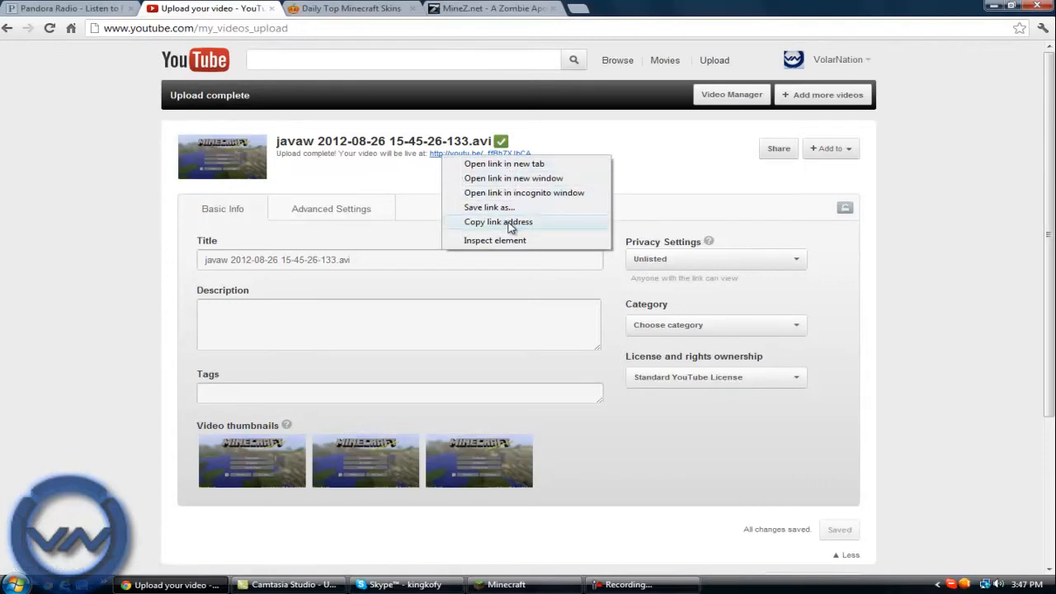
click(837, 60)
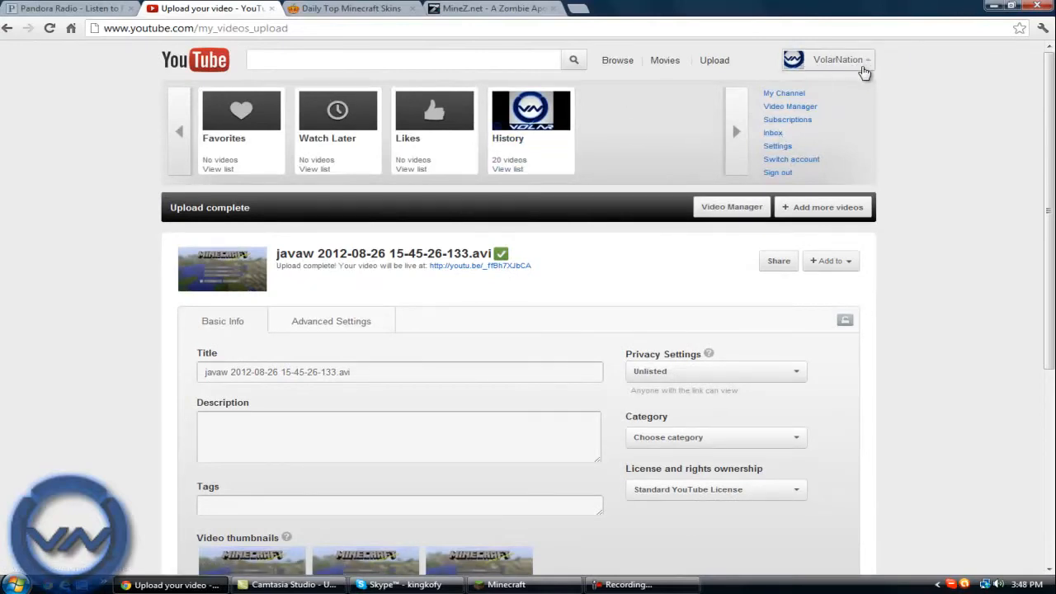
mouse_move(835, 68)
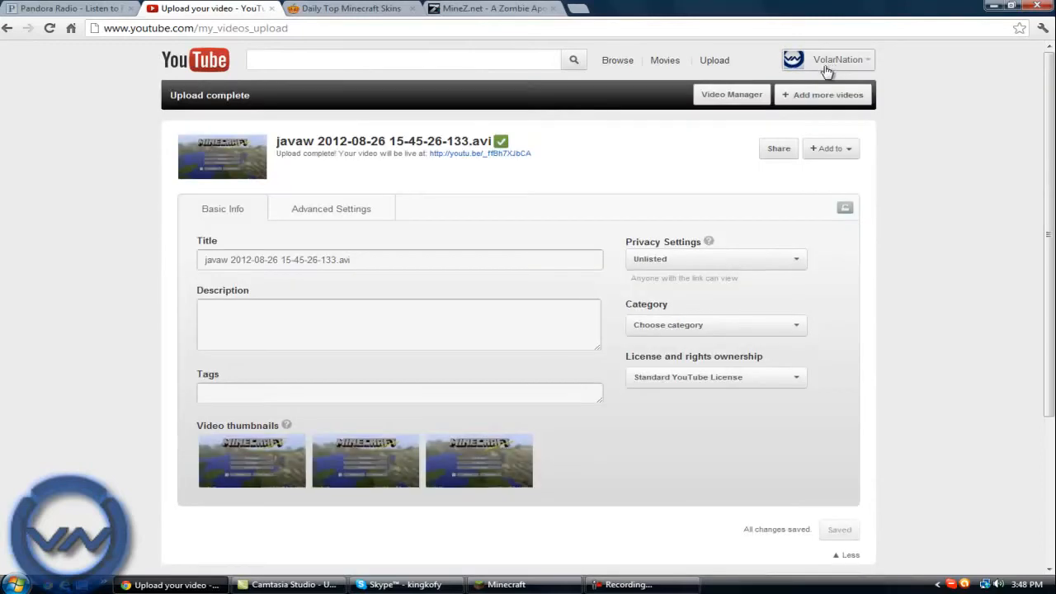
mouse_move(713, 324)
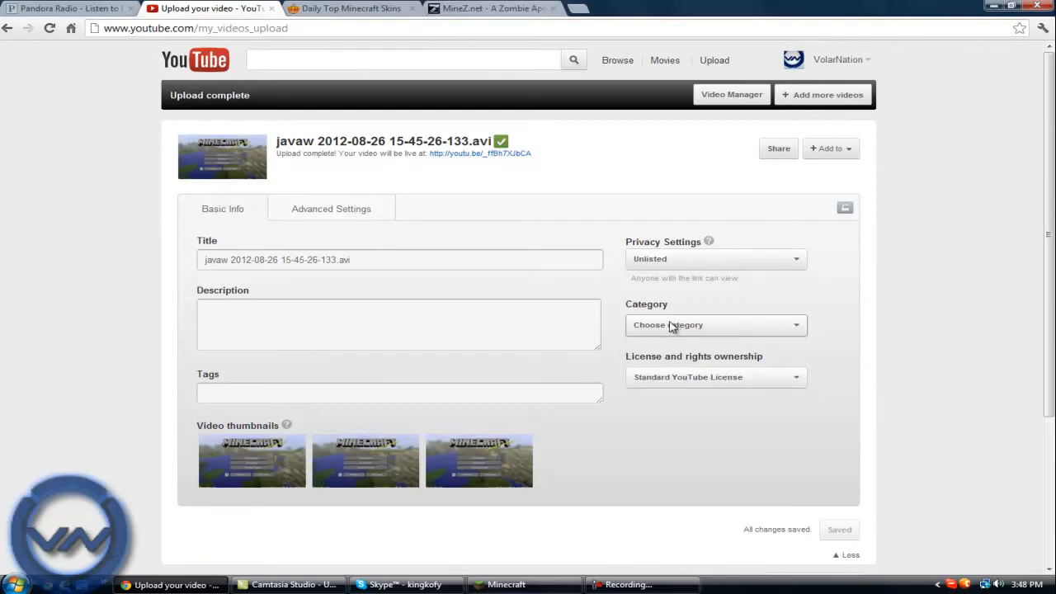
mouse_move(632, 342)
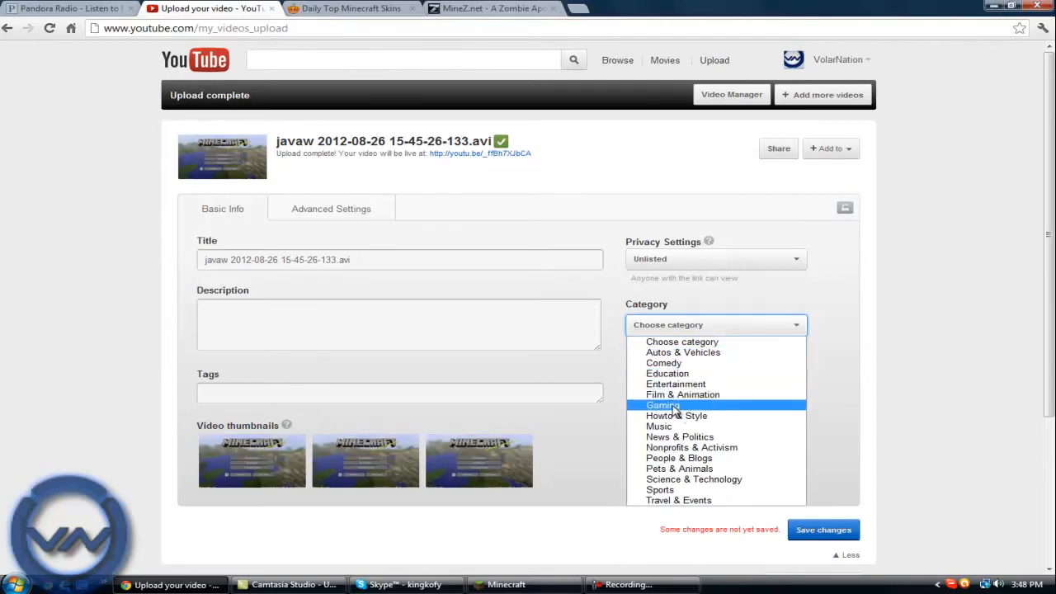
Step: Choose Gaming as the video's category
click(664, 405)
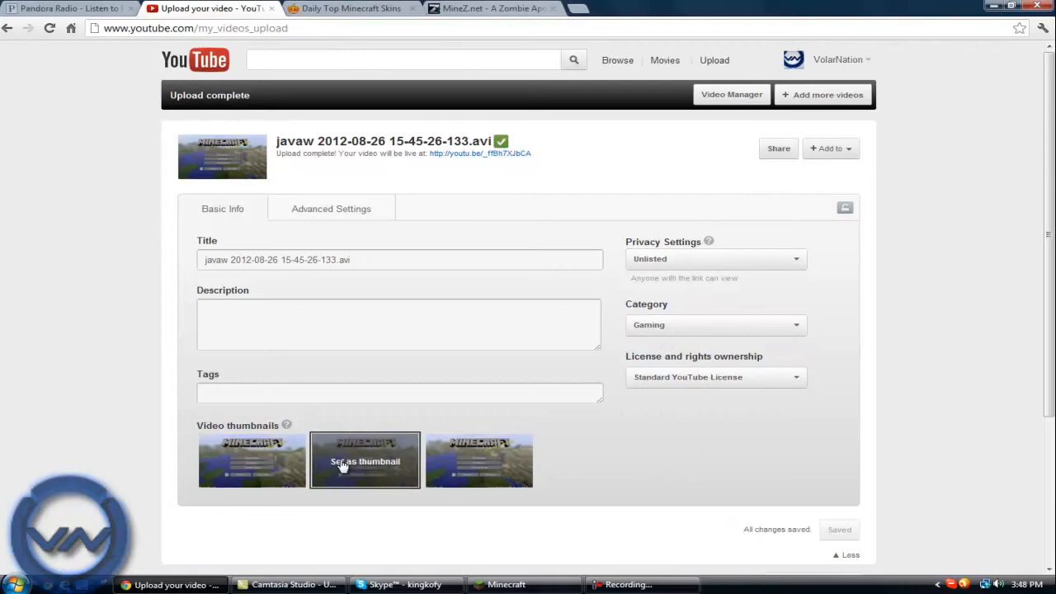
mouse_move(369, 475)
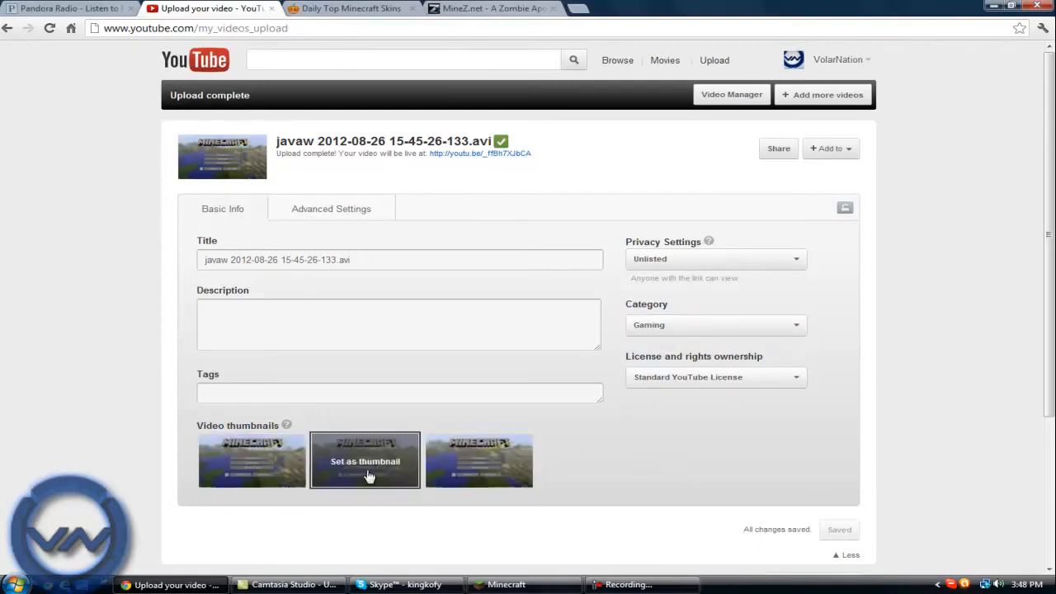
mouse_move(417, 456)
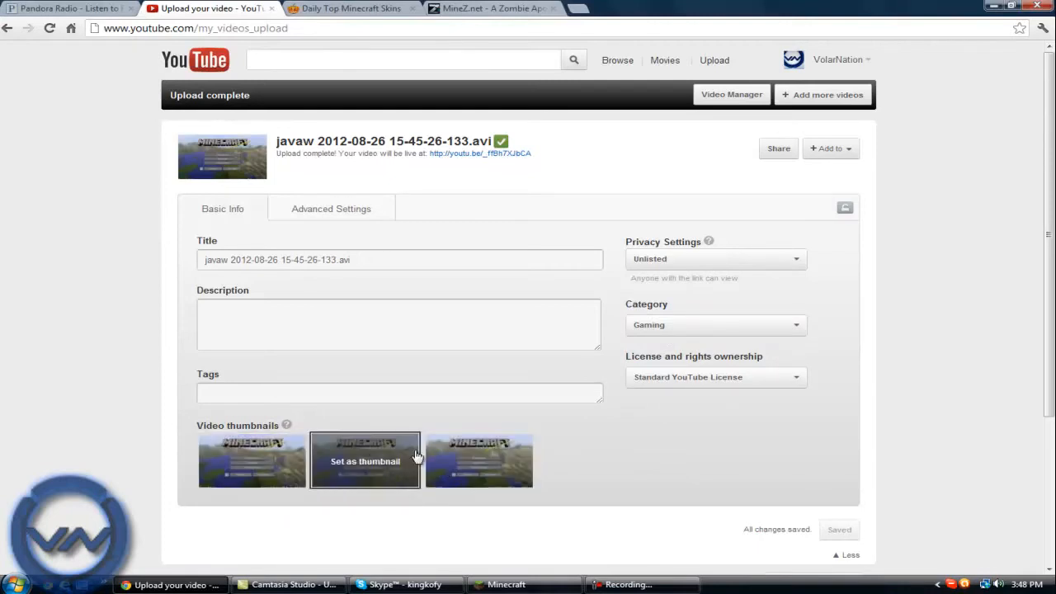
mouse_move(532, 378)
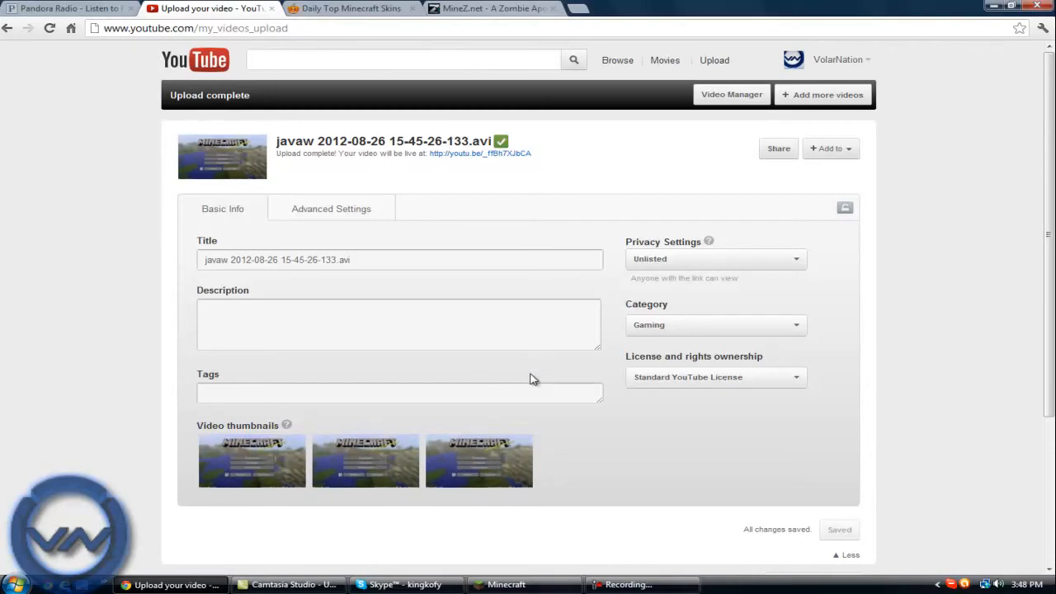
mouse_move(521, 384)
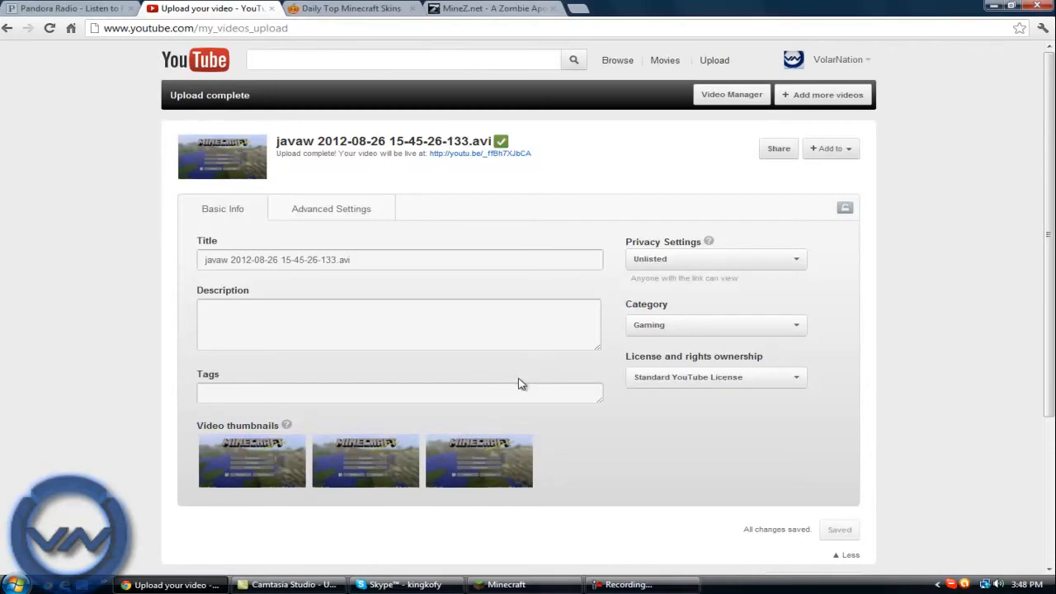